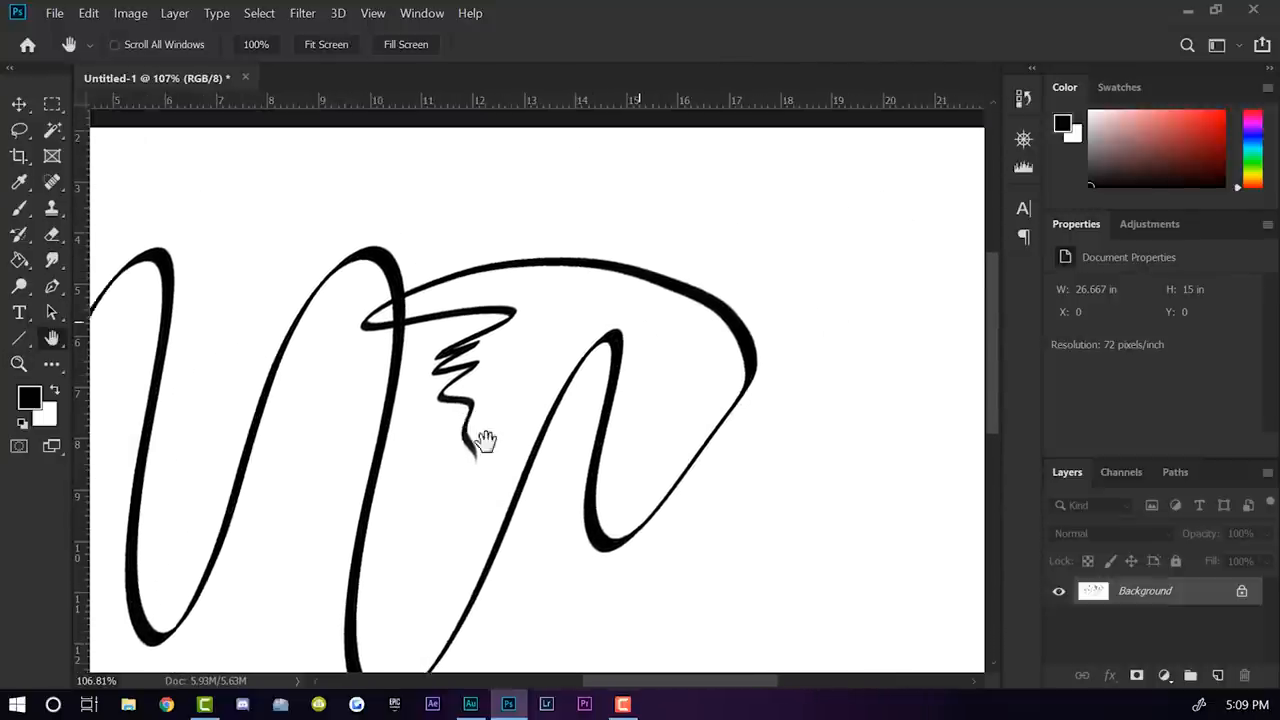
- Zoom out to about 44% and restore the small gray squiggle near the top centre
left_click_drag(484, 442, 696, 420)
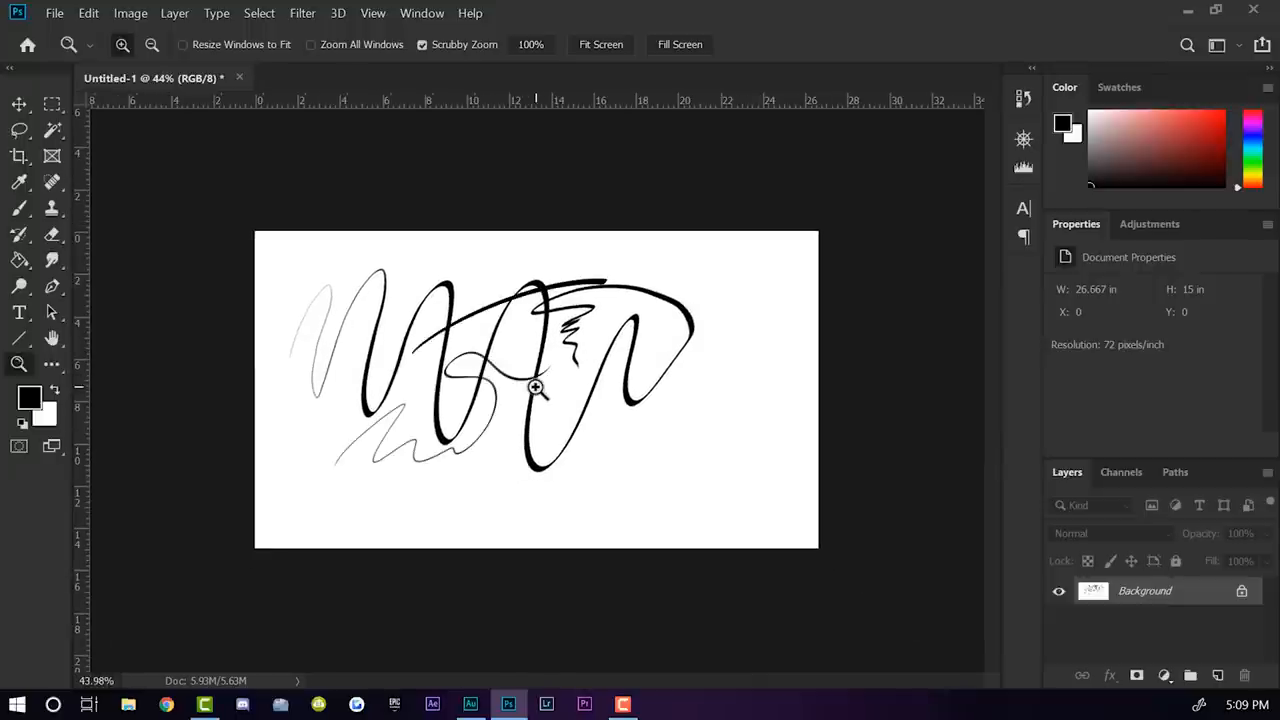
left_click_drag(476, 272, 516, 268)
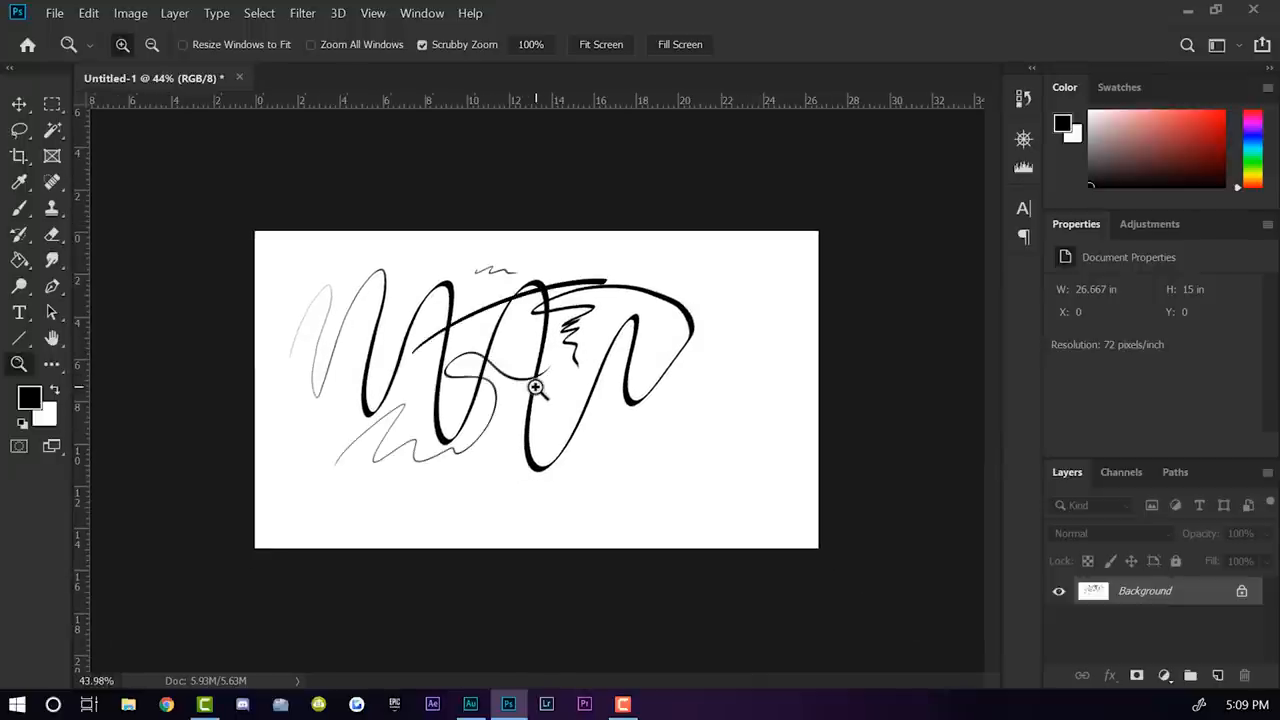